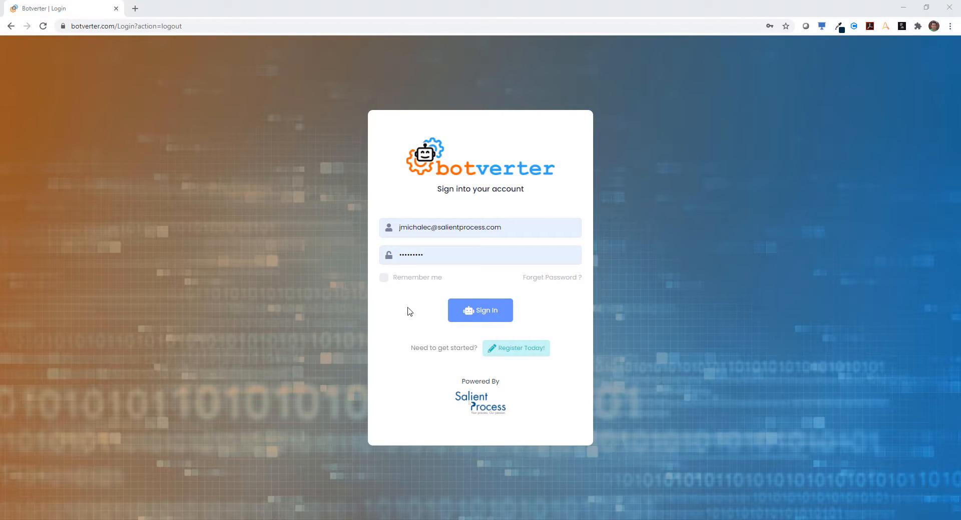
Sign in with the saved credentials and land on the Botverter welcome page
left_click(480, 310)
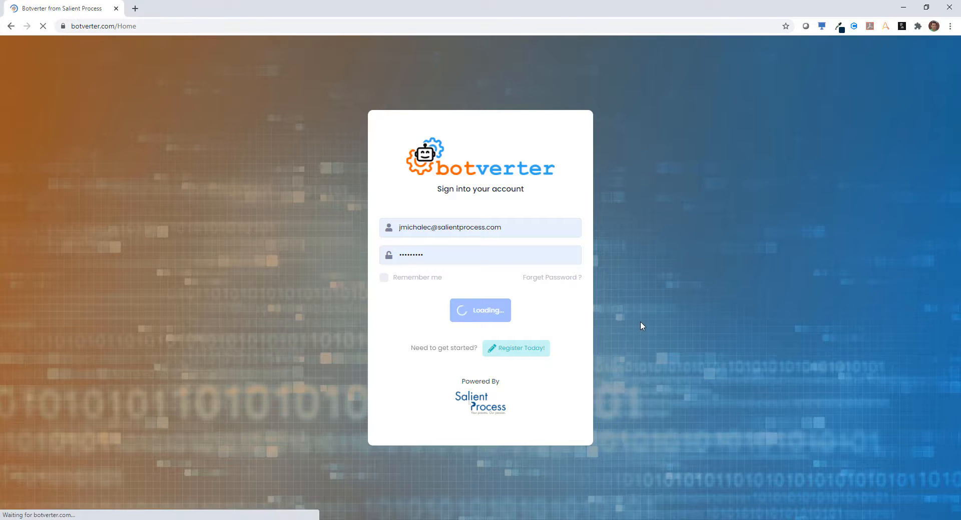
left_click(479, 310)
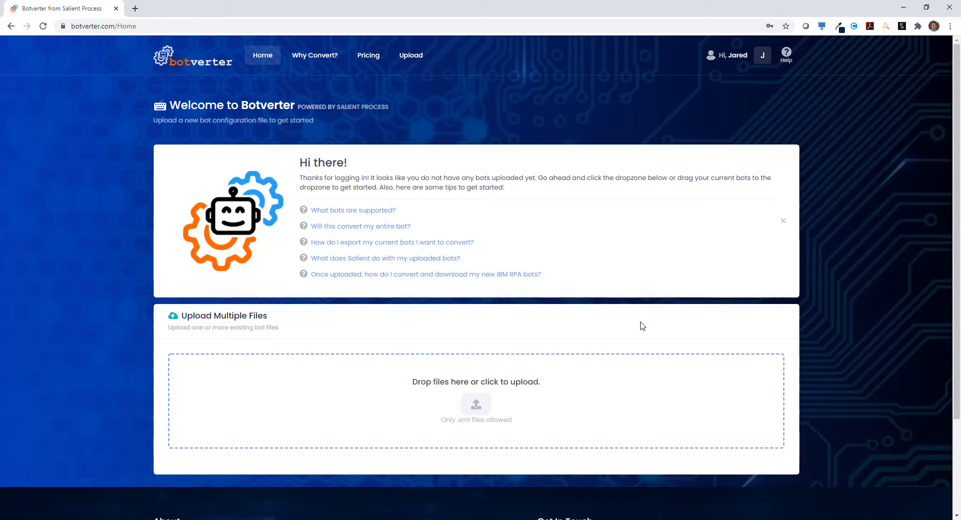
mouse_move(594, 383)
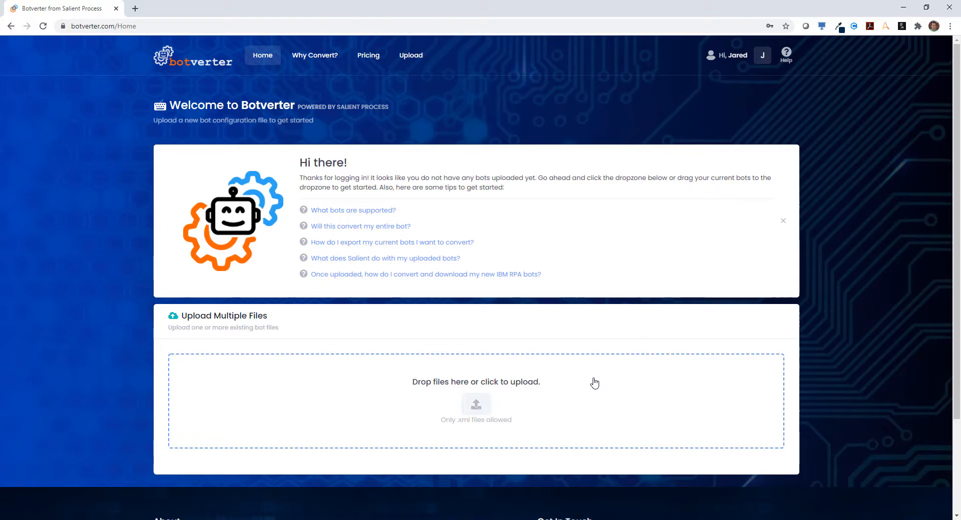
Select MortgageProcessing, OrderEntry, COVID-19 Counter and BAWLoop XML files in the Open dialog for upload
left_click(475, 382)
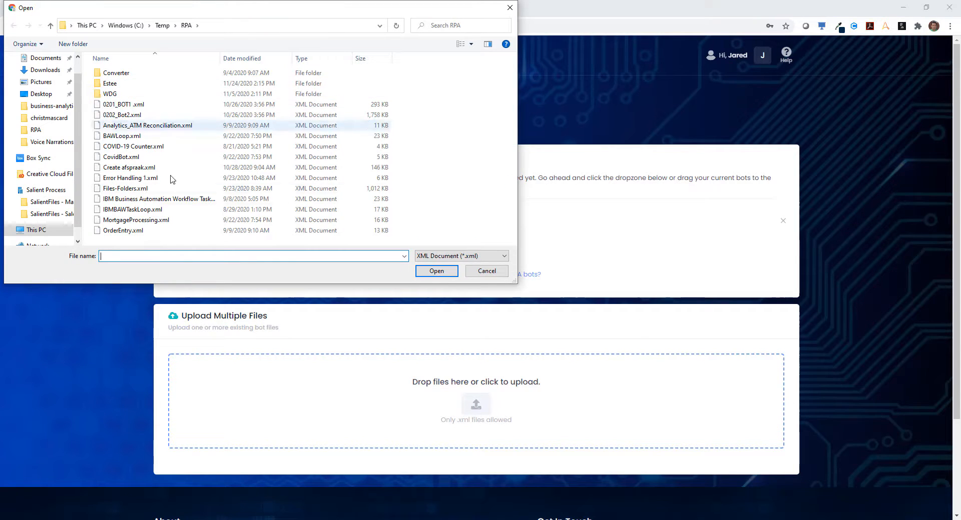
left_click(124, 230)
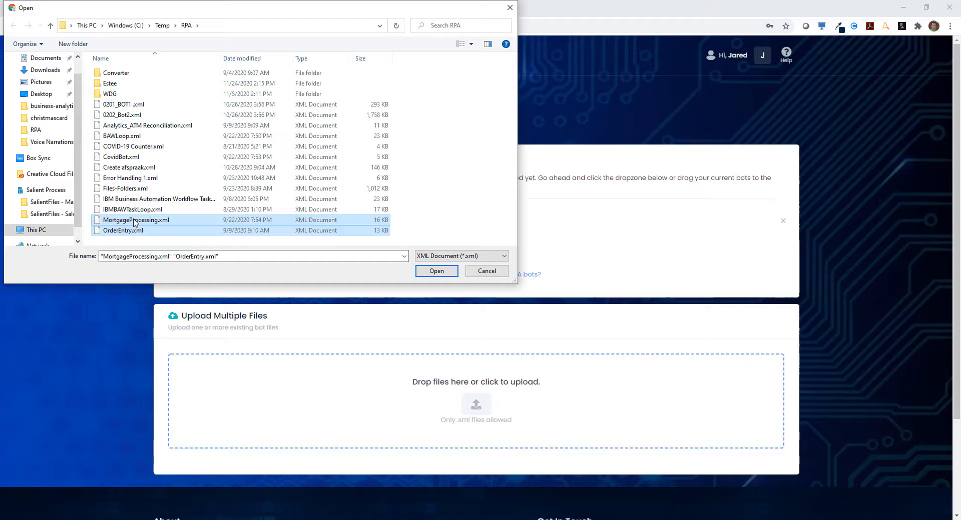
left_click(132, 147)
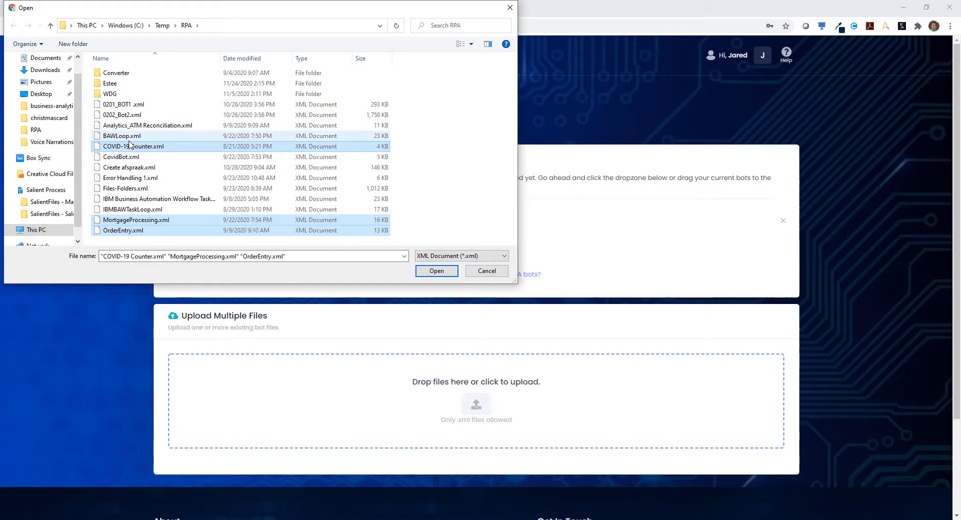
left_click(435, 271)
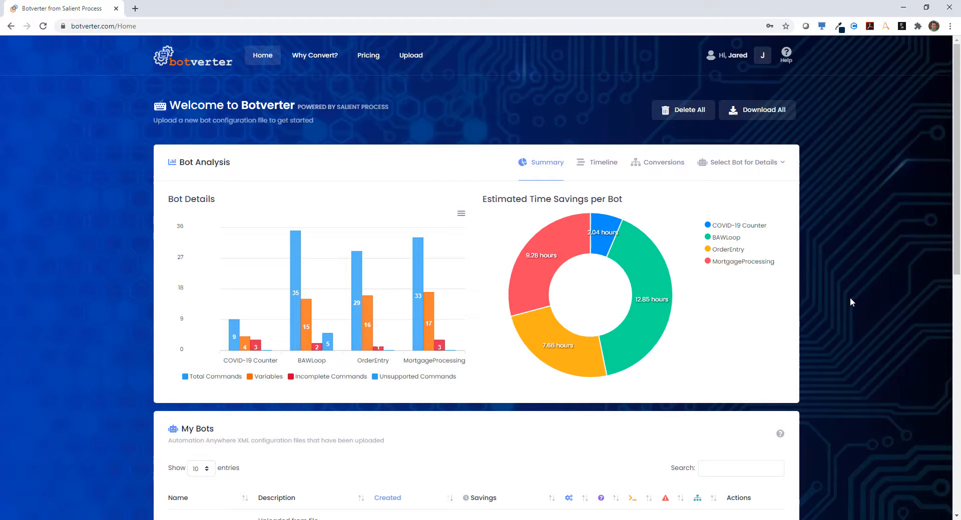
scroll("down", 3)
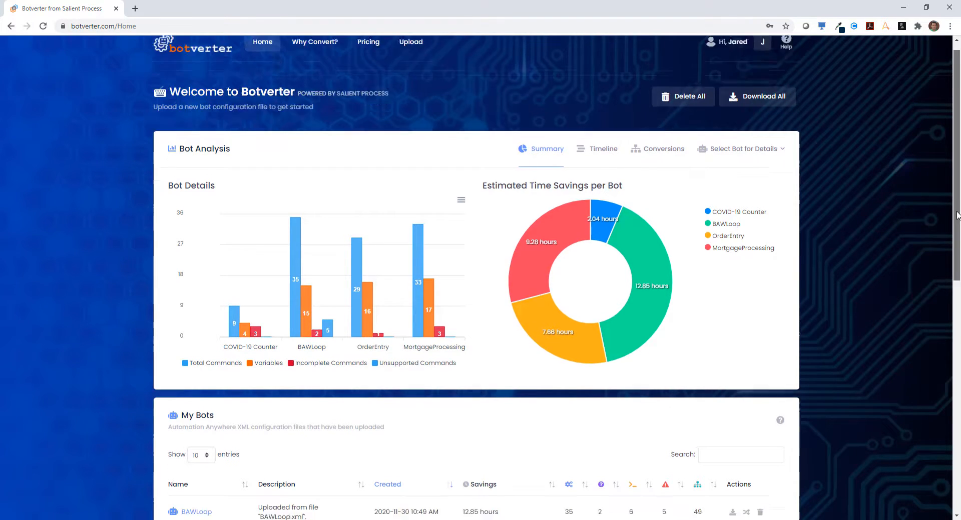
scroll("down", 3)
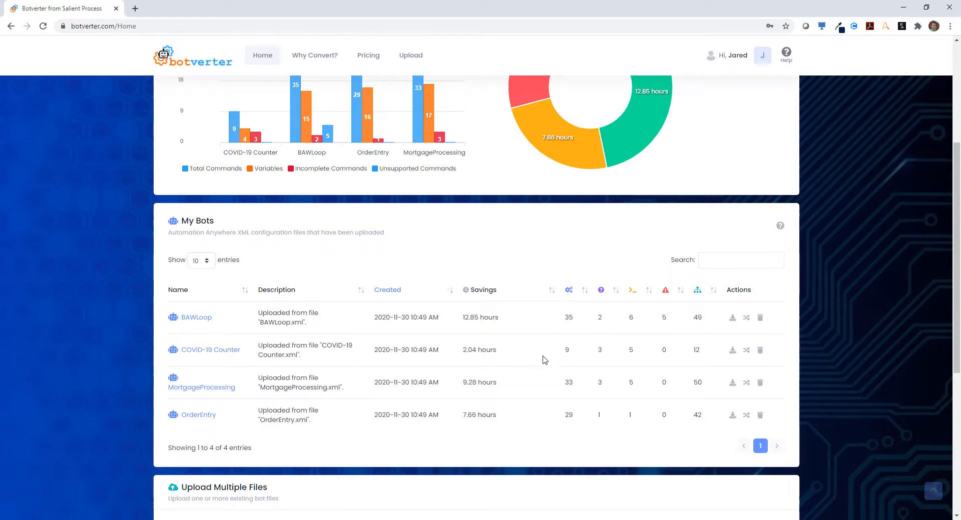
mouse_move(566, 350)
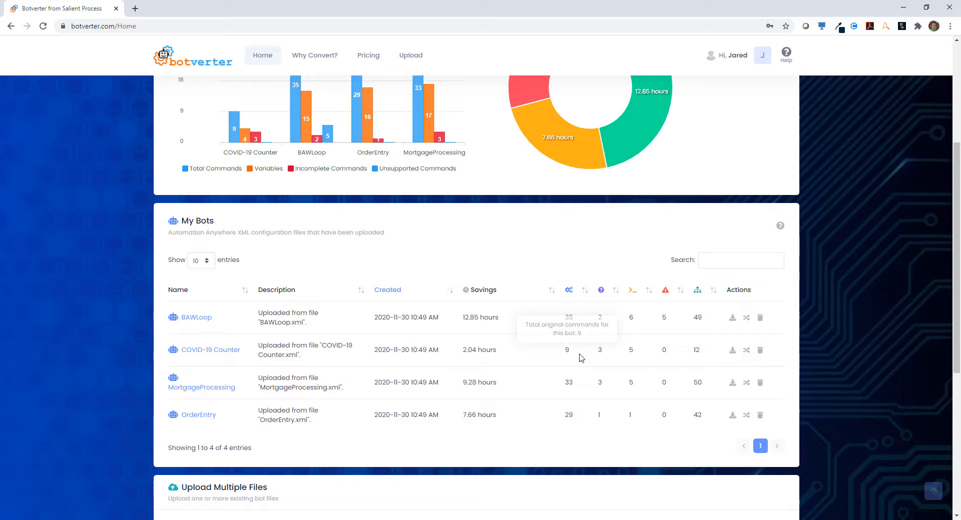
mouse_move(616, 358)
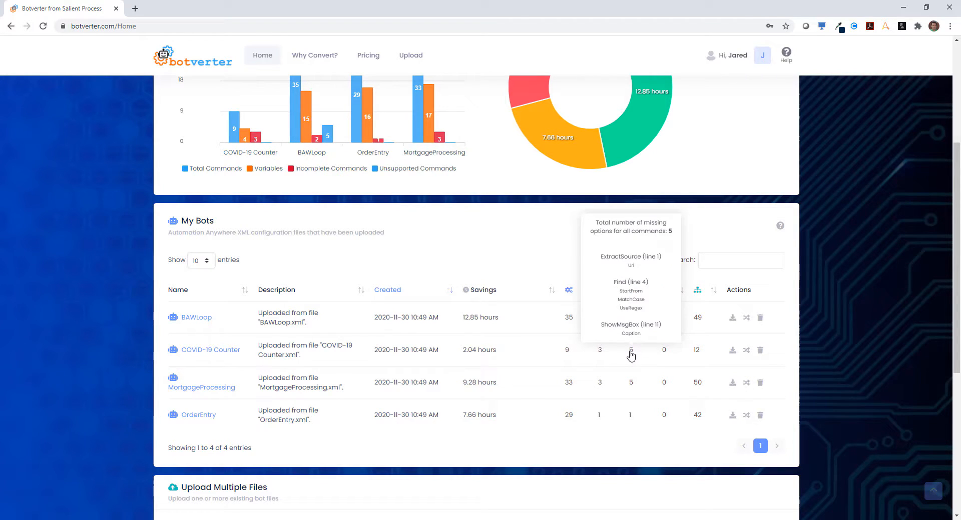
mouse_move(663, 355)
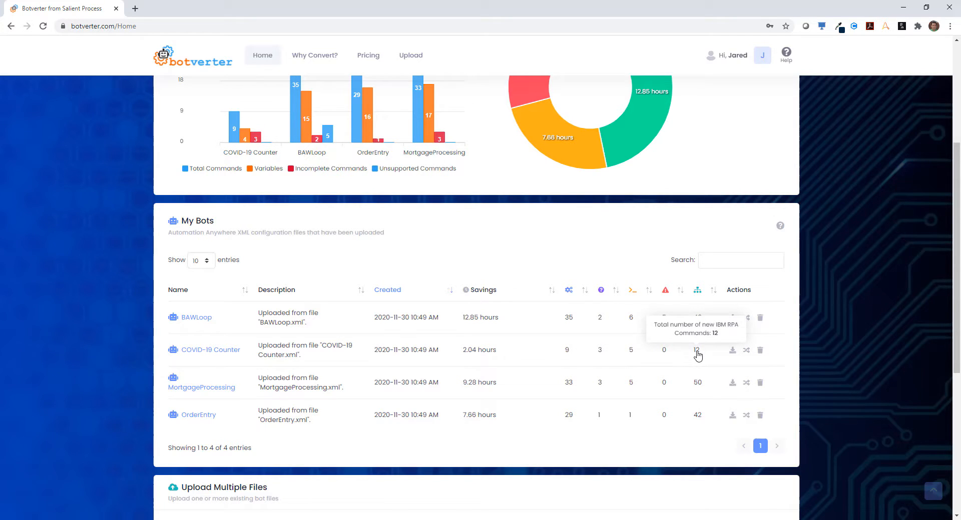
mouse_move(814, 341)
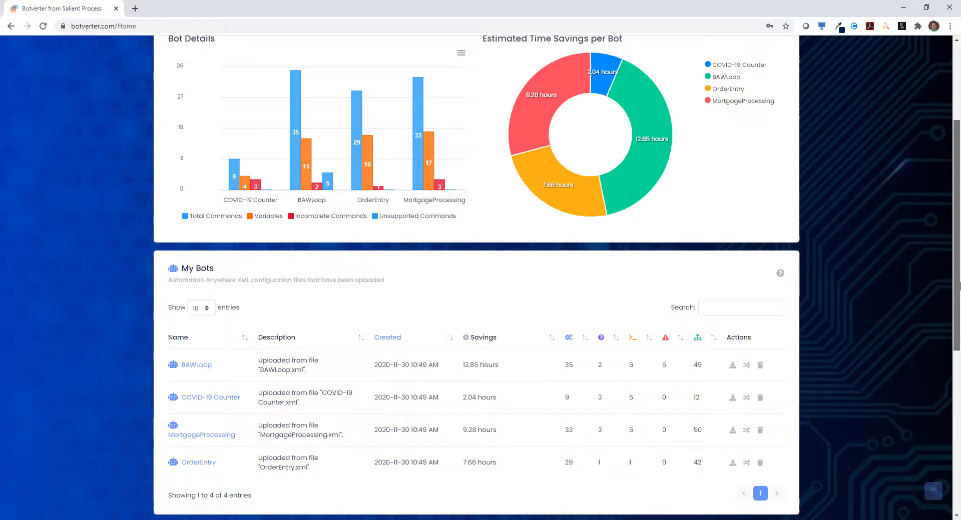
scroll("up", 3)
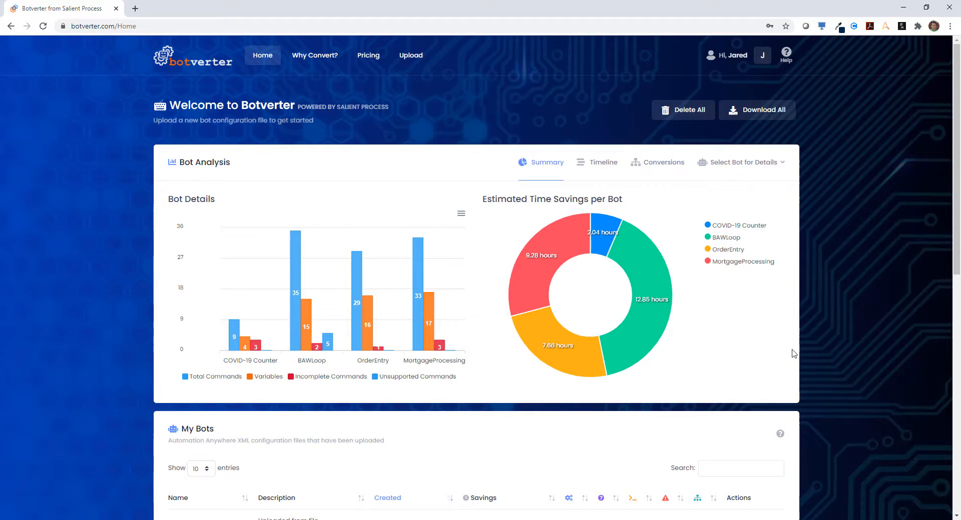
mouse_move(670, 394)
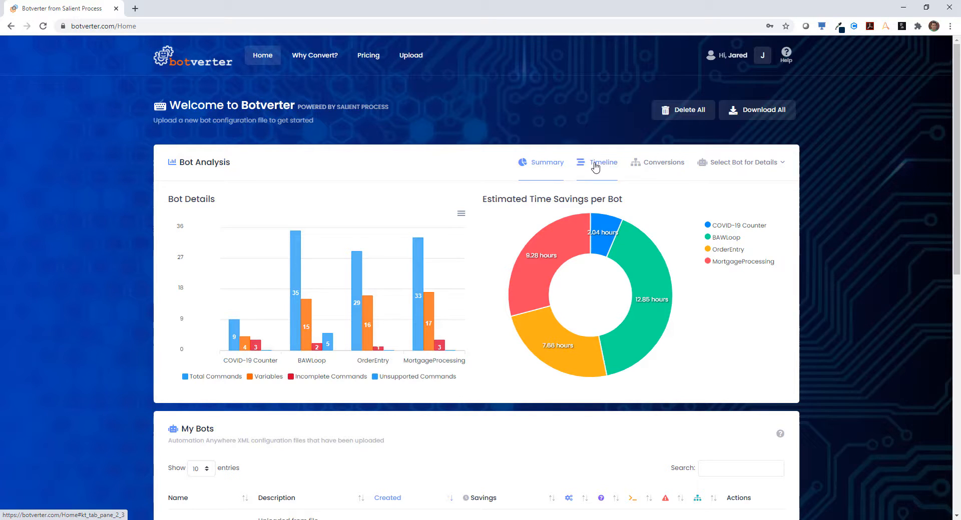
View the conversion timeline chart, then the conversion statistics for the uploaded bots
left_click(603, 162)
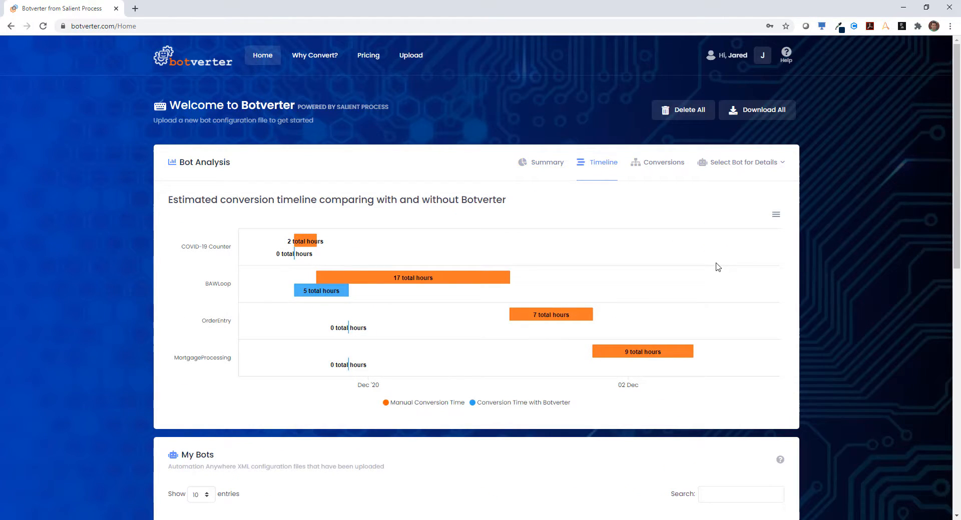
mouse_move(714, 270)
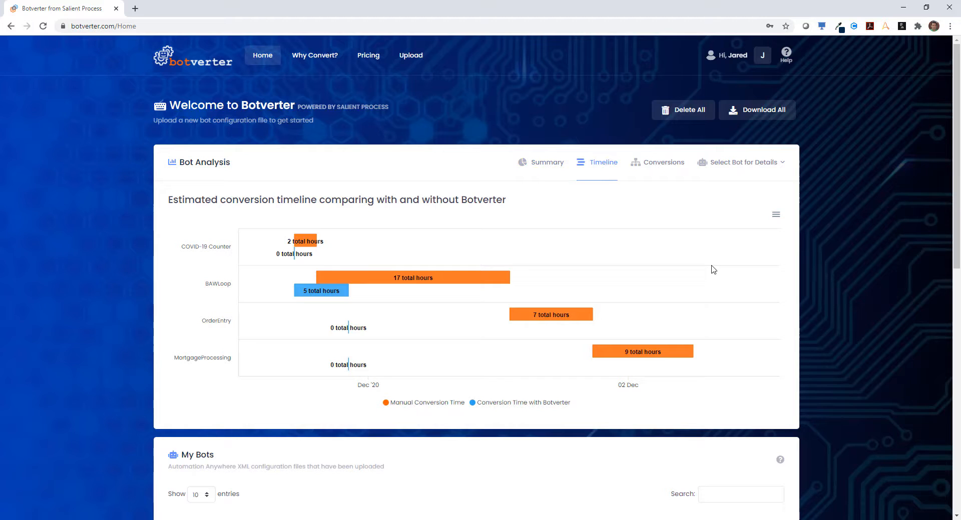
mouse_move(663, 162)
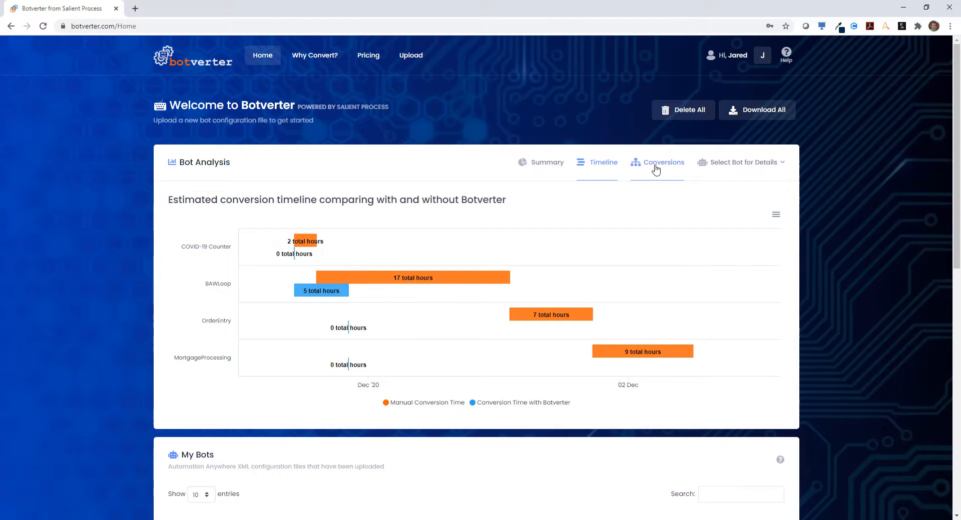
left_click(662, 162)
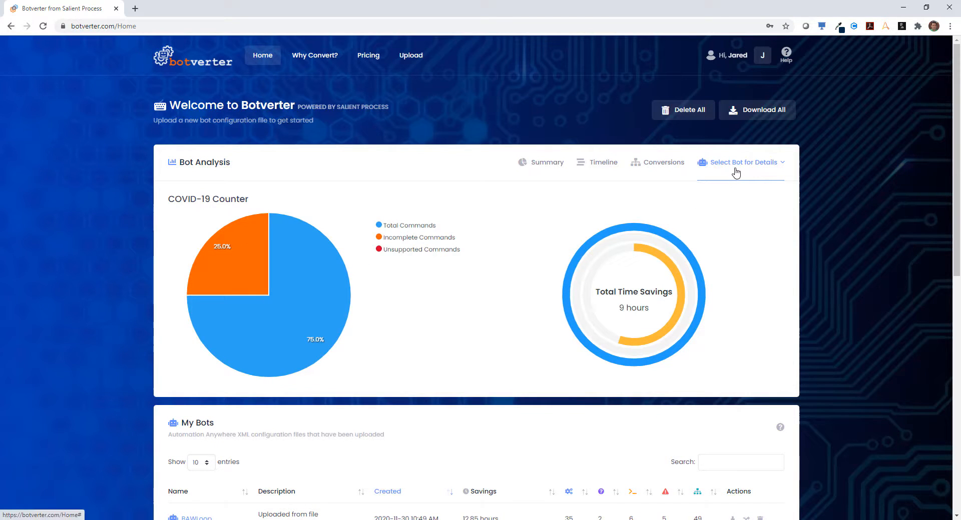
Choose BAWLoop in Select Bot for Details to show its 30-hour time savings breakdown
left_click(742, 162)
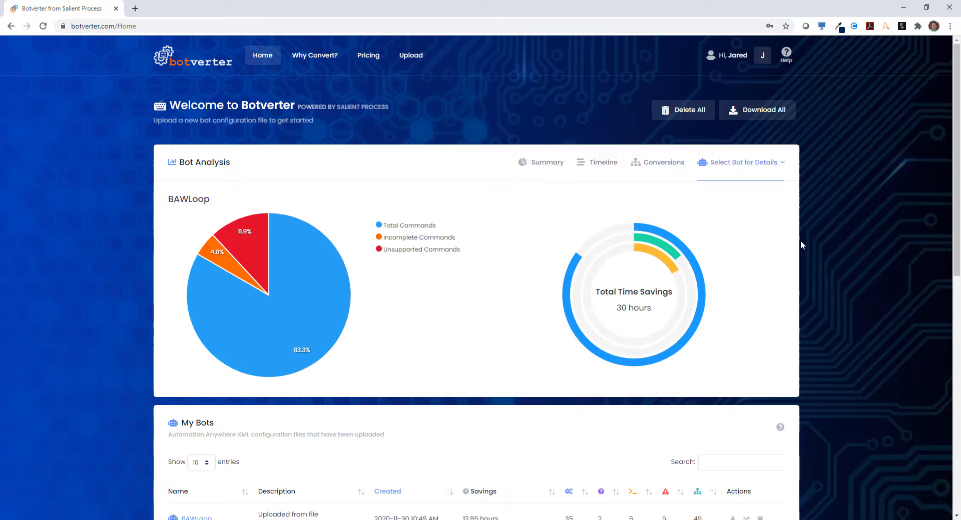
scroll("down", 3)
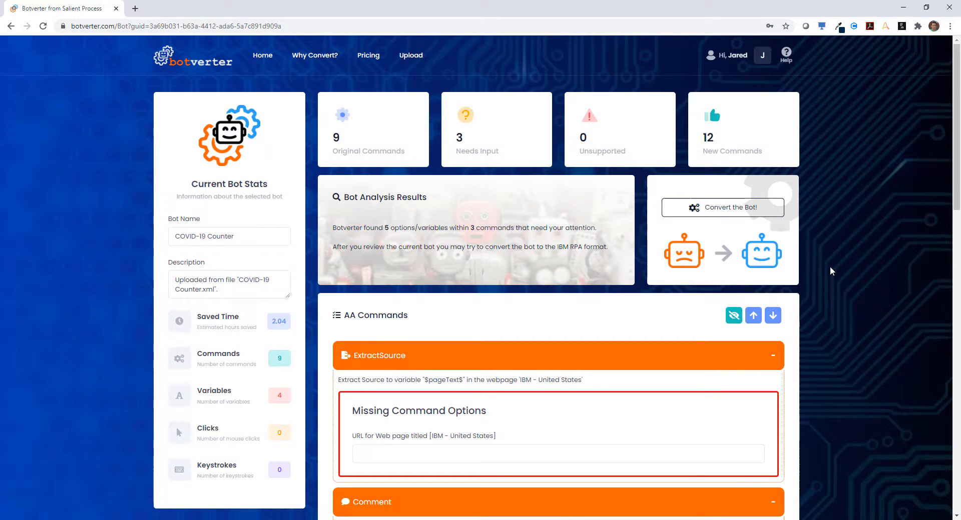
mouse_move(788, 295)
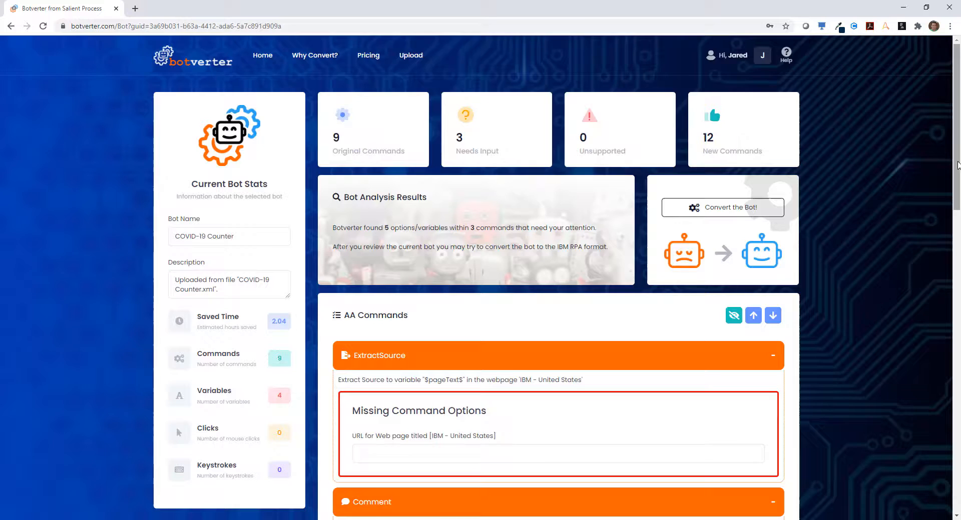
Scroll the COVID-19 Counter AA Commands list to the missing ExtractSource URL and Find options
scroll("down", 3)
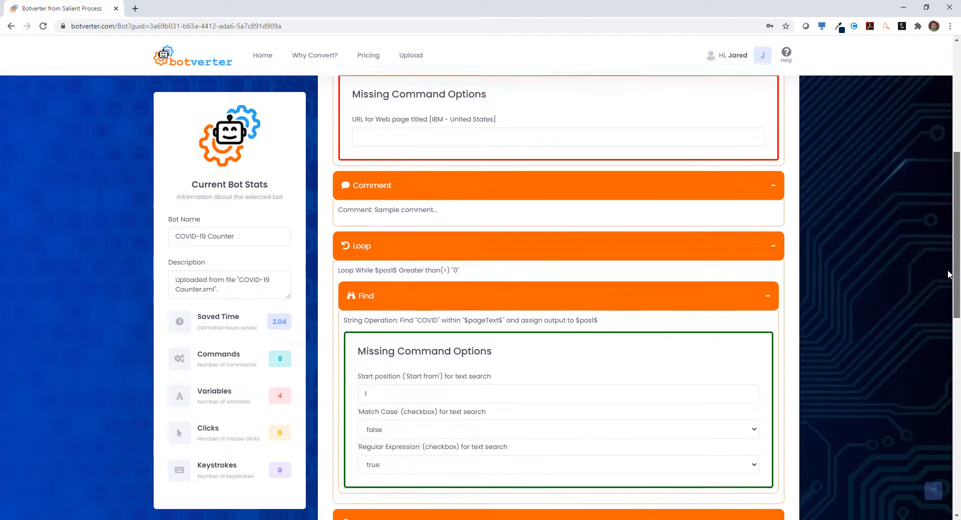
scroll("down", 3)
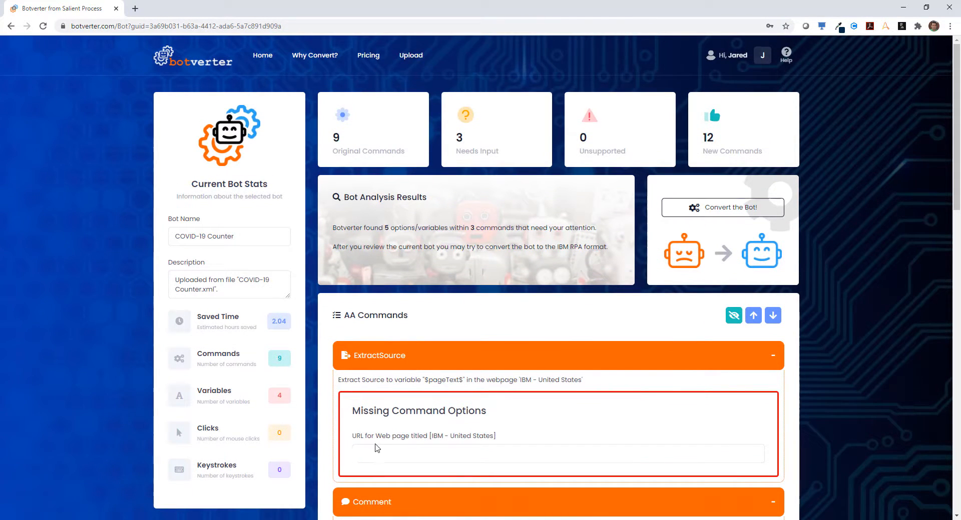
type("www.ibm.com")
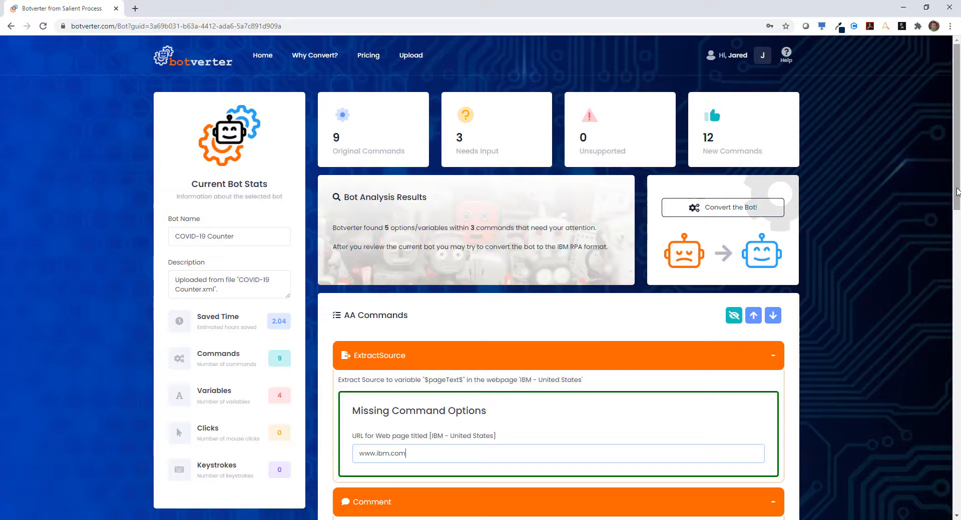
scroll("down", 3)
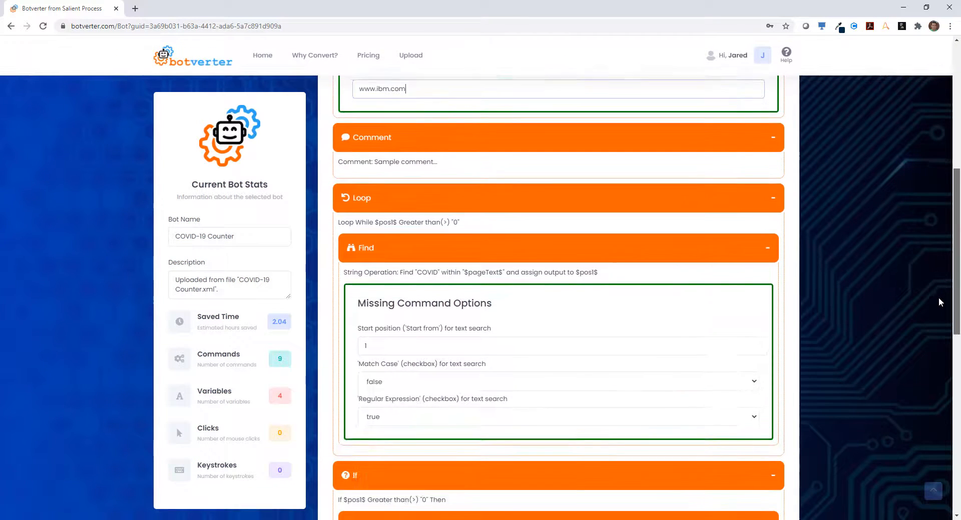
scroll("down", 3)
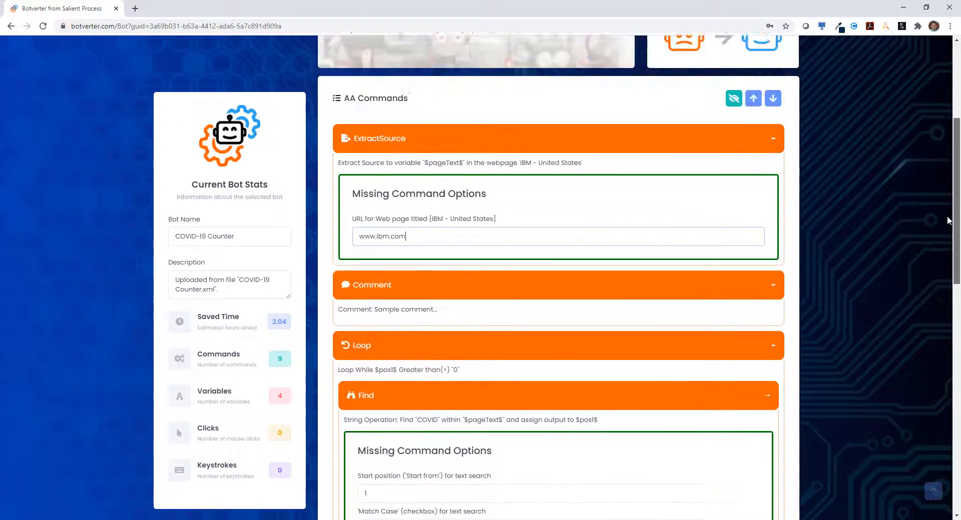
left_click(723, 207)
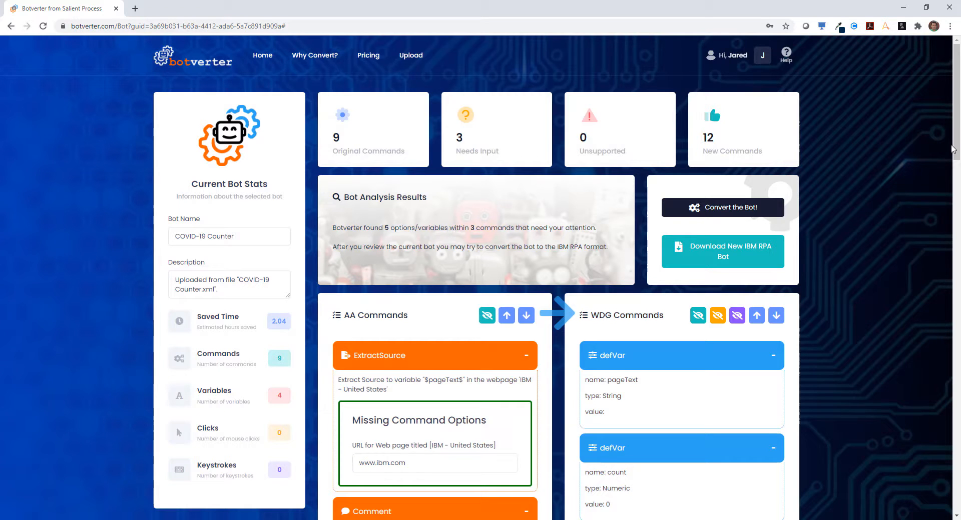
Scroll through the WDG Commands list of the converted bot before downloading COVID-19 Counter.wal
scroll("down", 3)
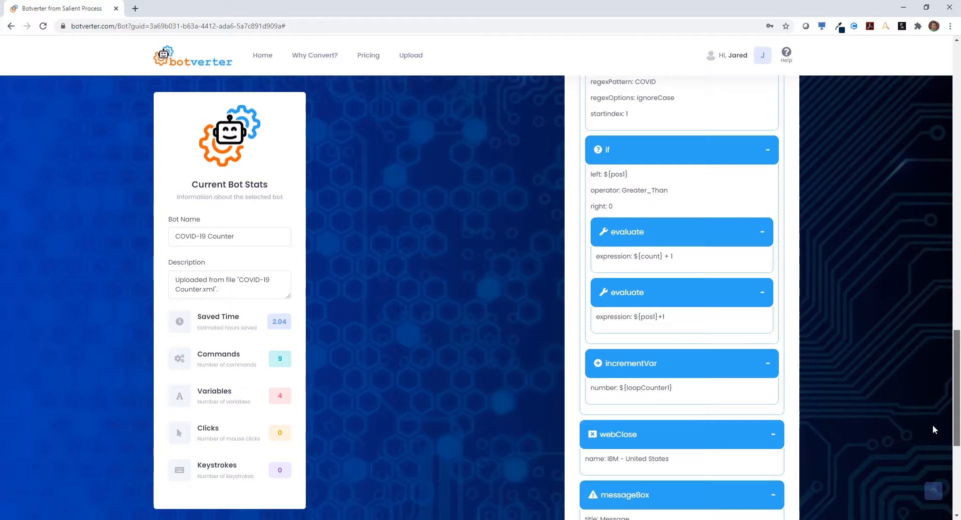
scroll("down", 3)
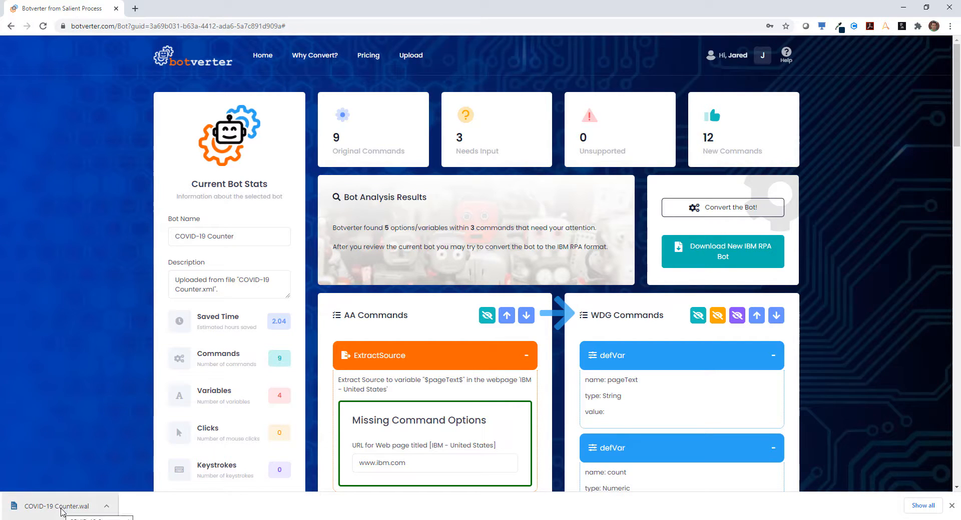
Open COVID-19 Counter.wal from the download bar and scroll its script in WDG Automation Studio
left_click(55, 505)
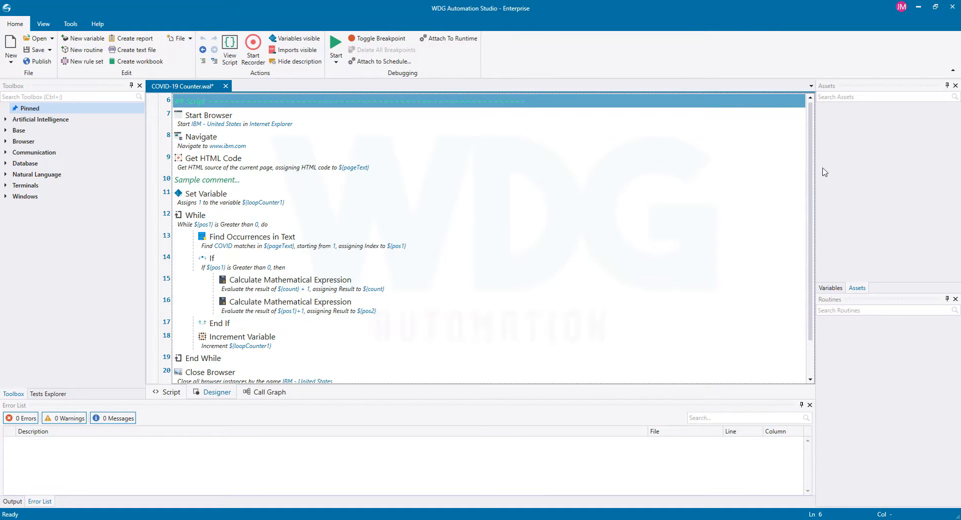
scroll("down", 3)
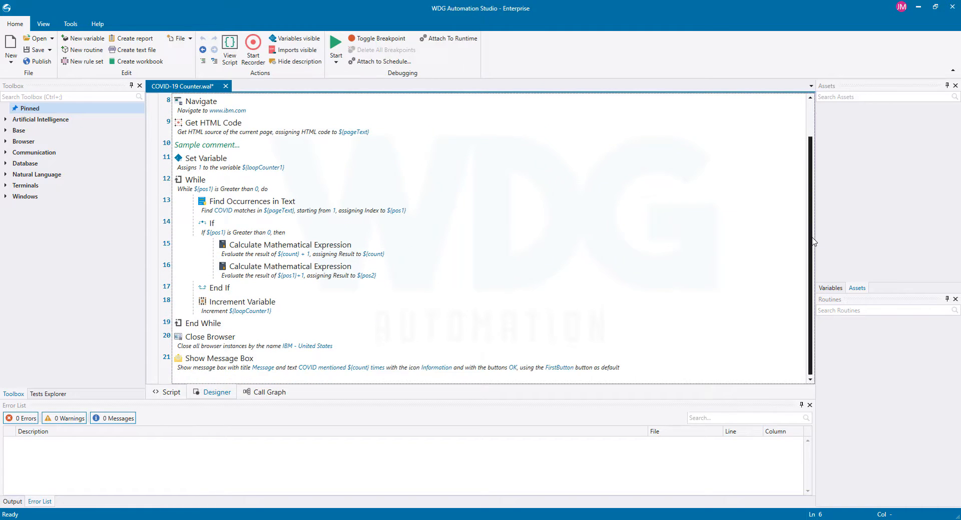